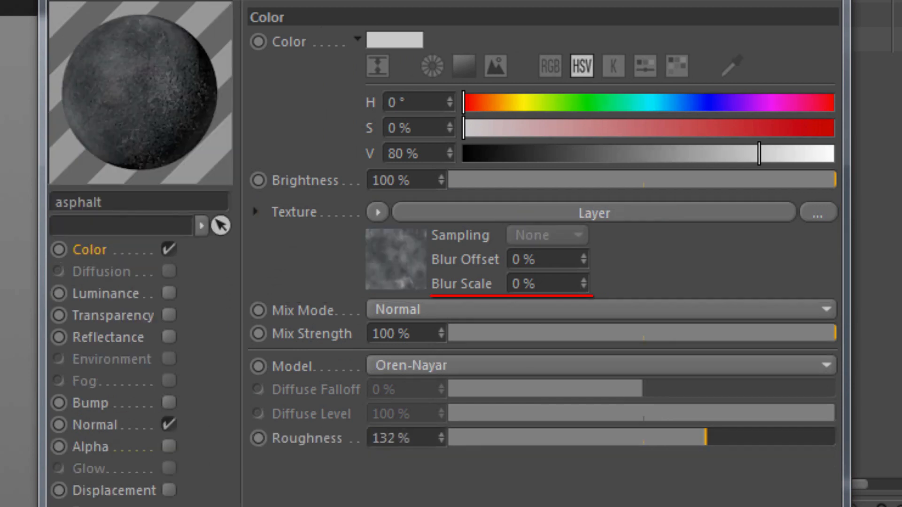
Drill from the asphalt Normal channel through the Normalizer and Layer shaders to the Bitmap layer's MIP sampling
{"action": "left_click", "coordinate": [95, 424]}
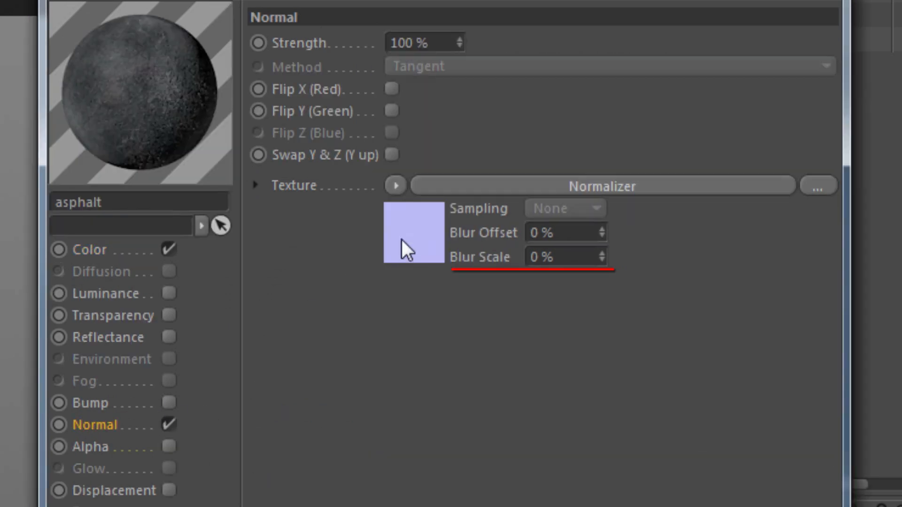
{"action": "left_click", "coordinate": [412, 233]}
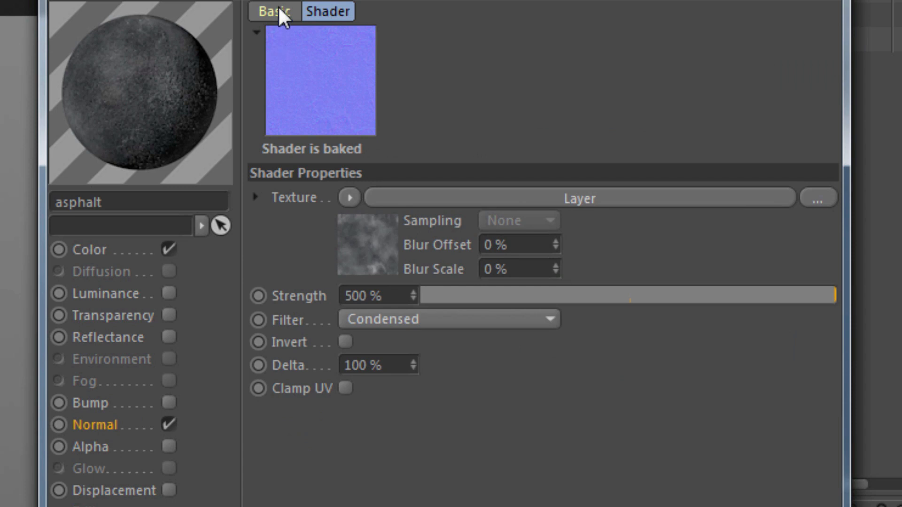
{"action": "left_click", "coordinate": [274, 10]}
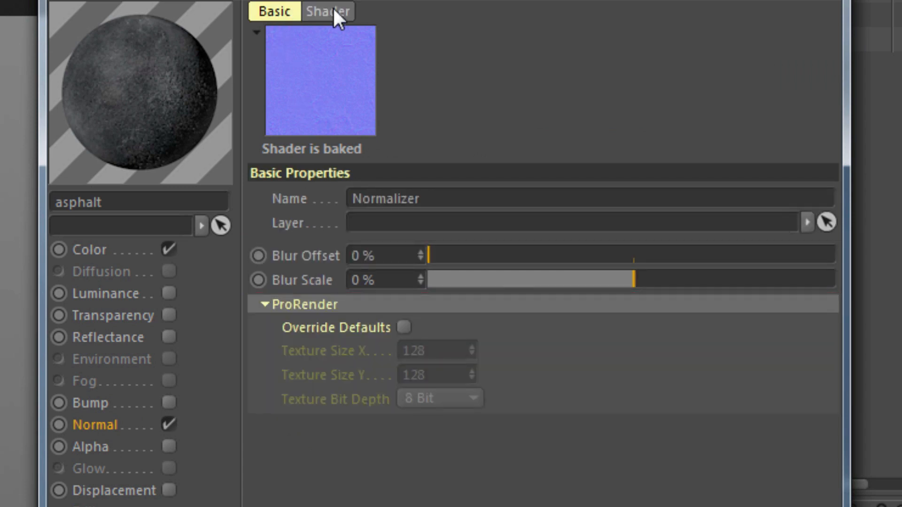
{"action": "left_click", "coordinate": [327, 11]}
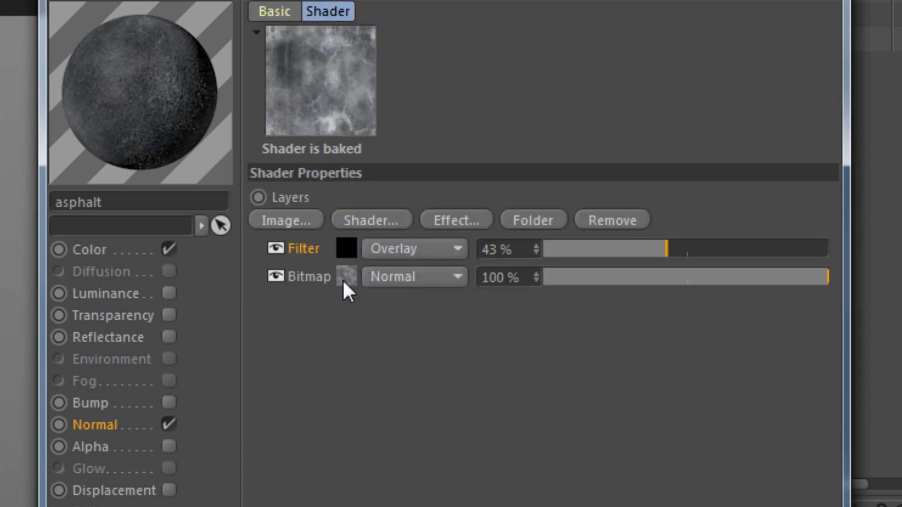
{"action": "left_click", "coordinate": [299, 276]}
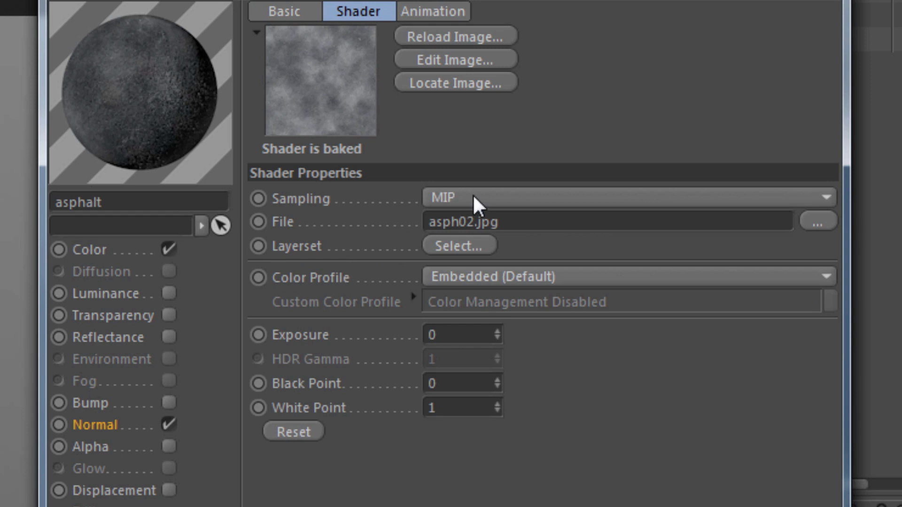
{"action": "left_click", "coordinate": [284, 11]}
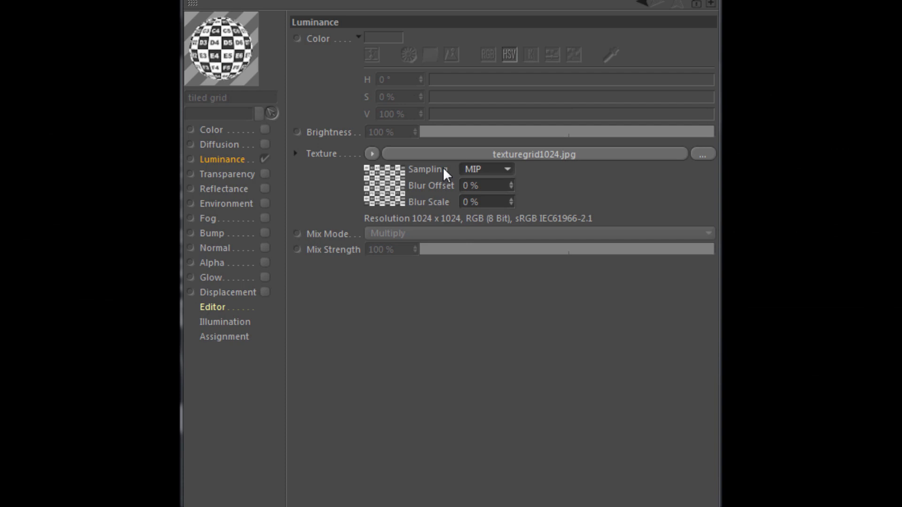
Change the grid image texture's Sampling dropdown under Luminance from MIP to SAT
{"action": "left_click", "coordinate": [485, 169]}
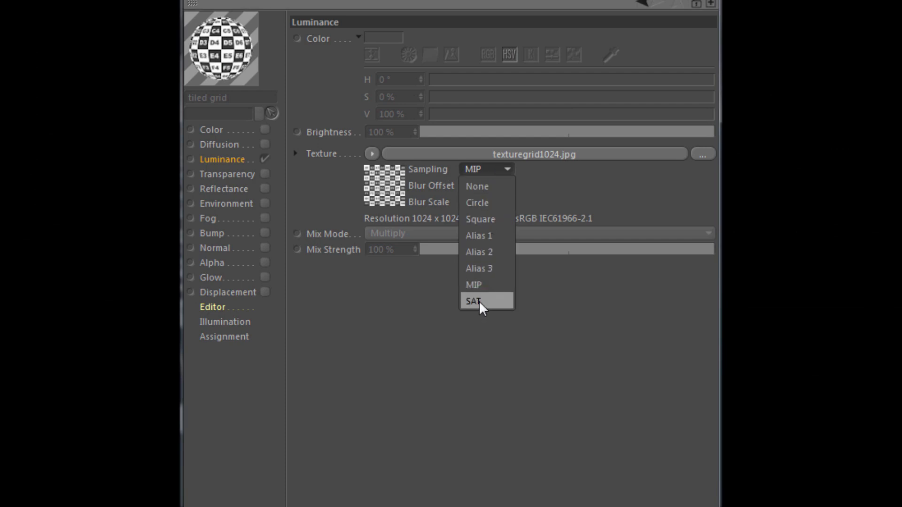
{"action": "left_click", "coordinate": [473, 302]}
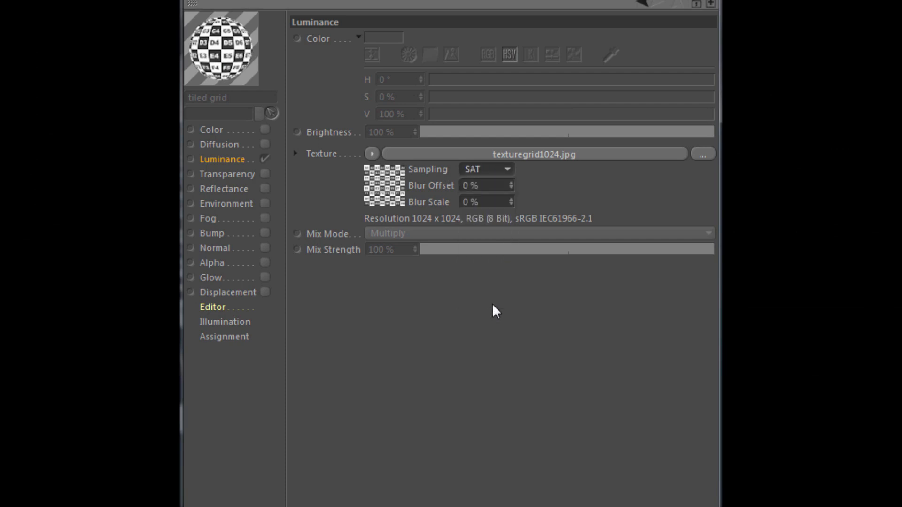